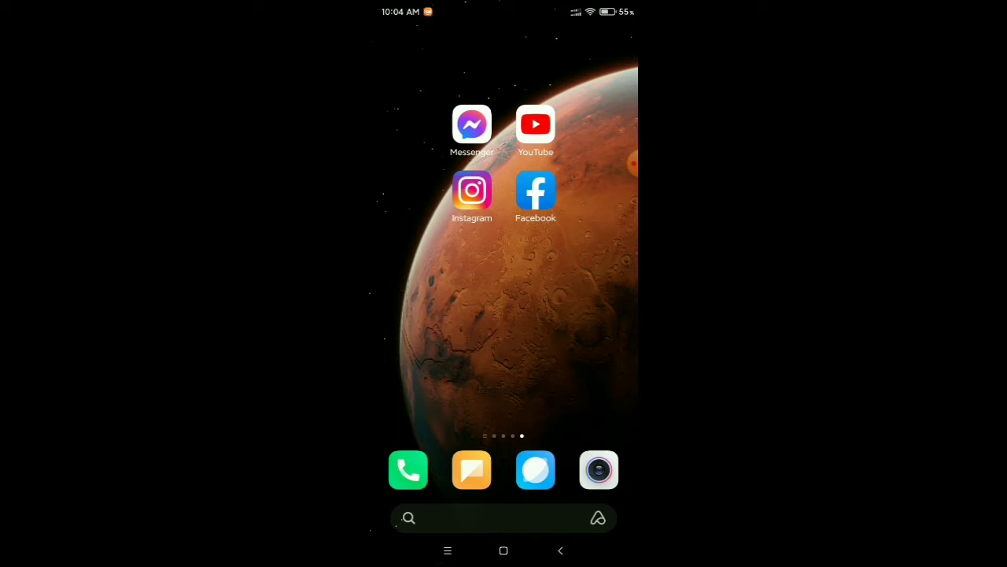
Step: Launch Facebook from the home screen to reach the news feed
click(535, 190)
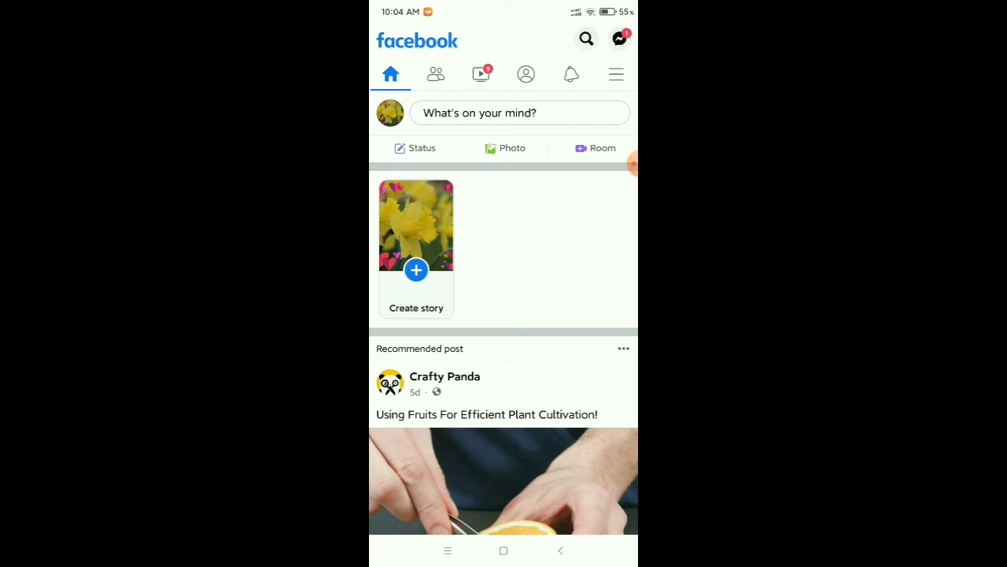
Step: Compose a new post reading 'Like & subscribe' and back out without posting
click(519, 111)
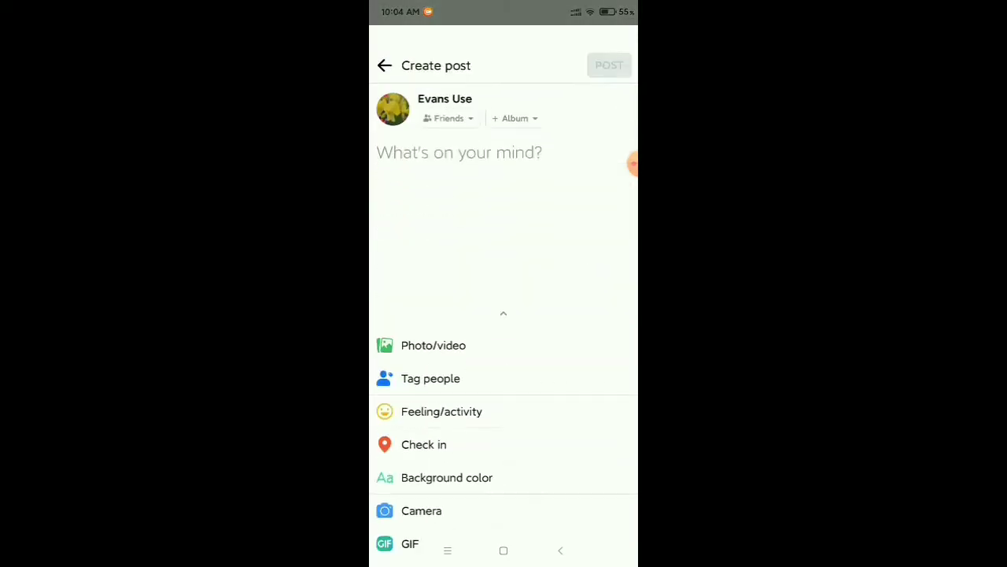
click(459, 152)
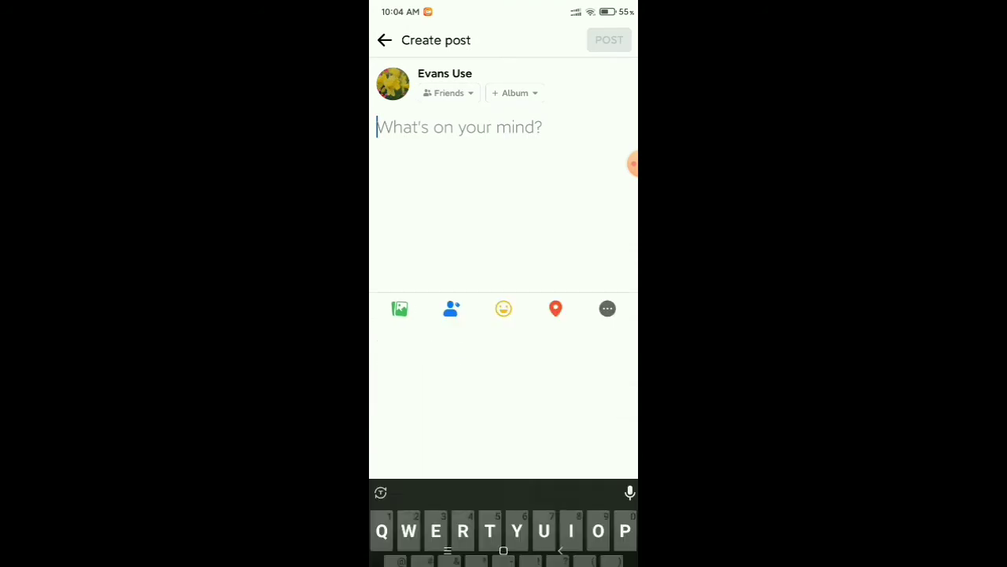
text(Like &)
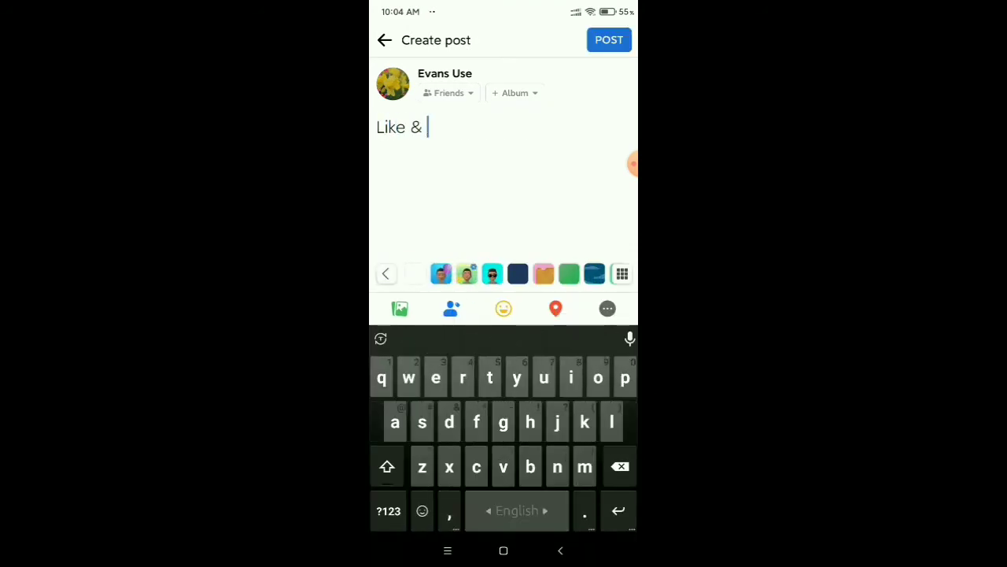
text(subsc)
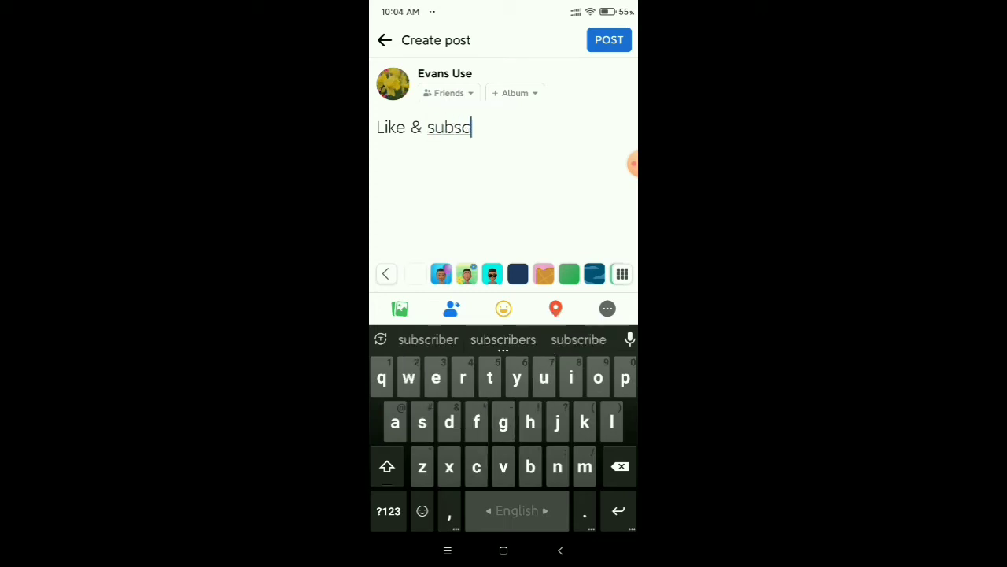
click(579, 340)
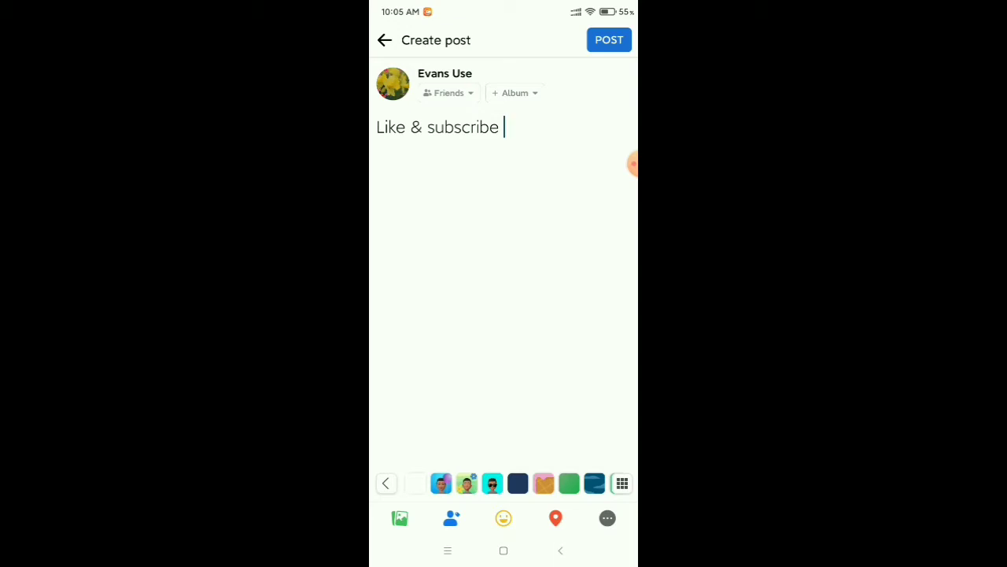
click(384, 39)
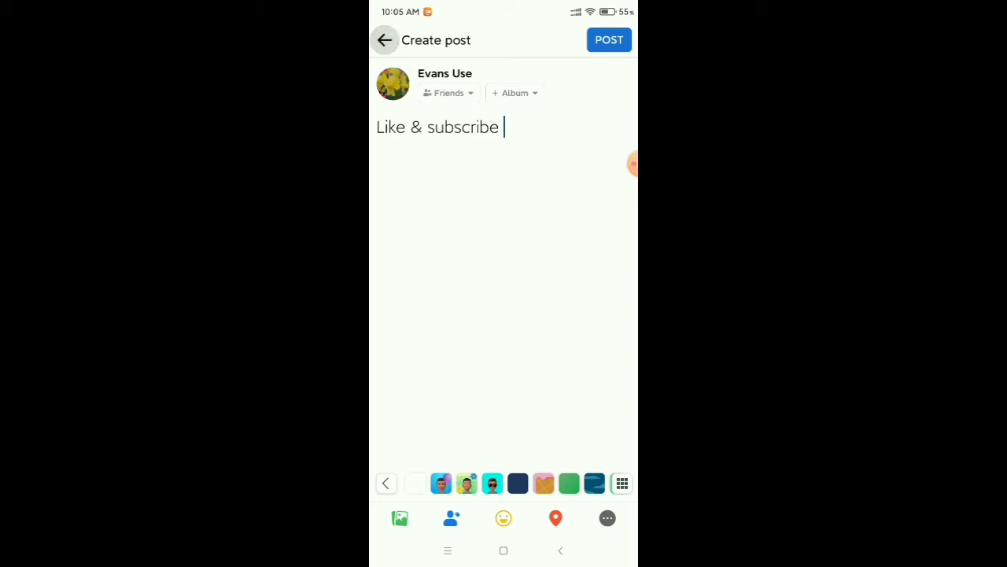
Step: Save the 'Like & subscribe' post as a draft and return to the home screen
click(384, 40)
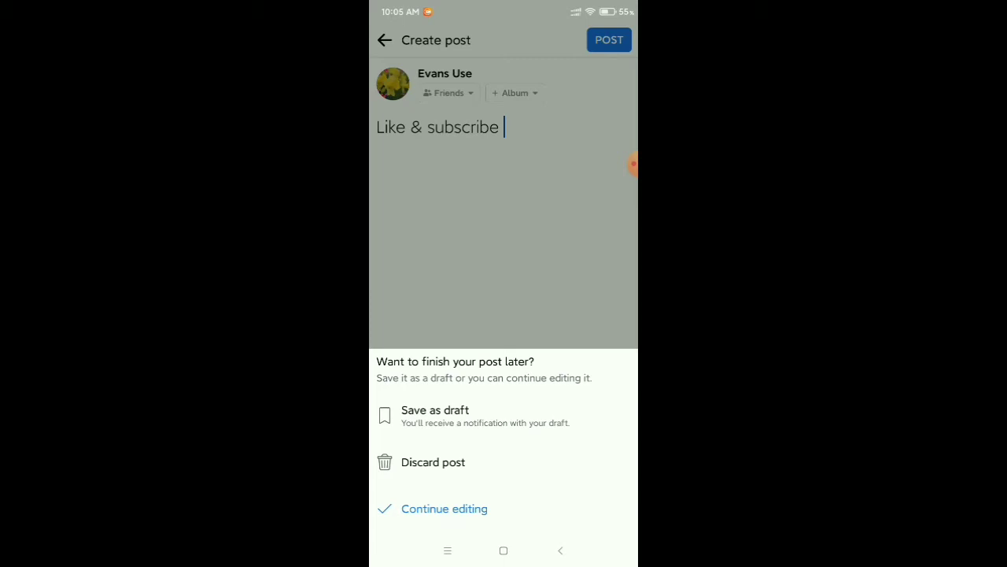
click(444, 508)
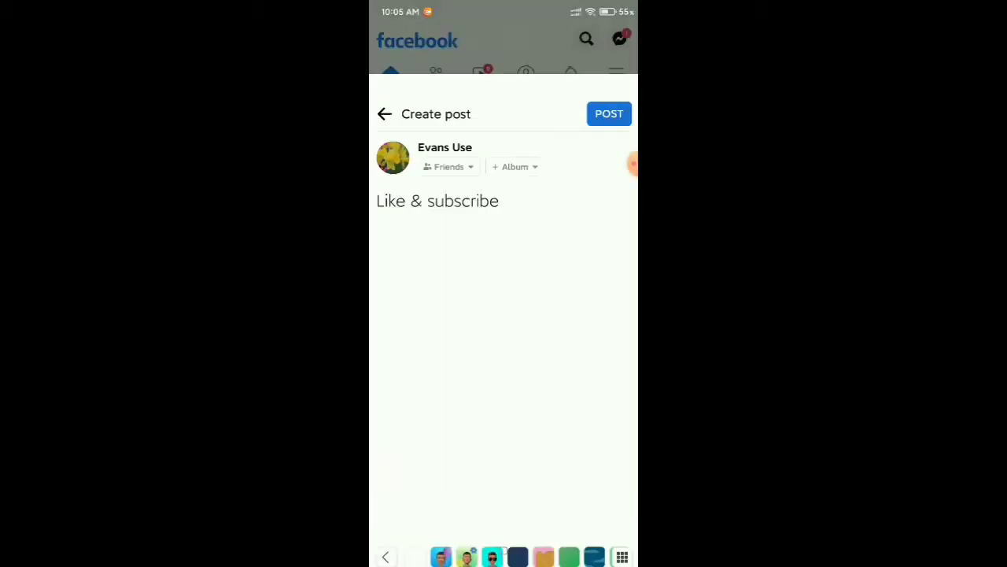
click(384, 114)
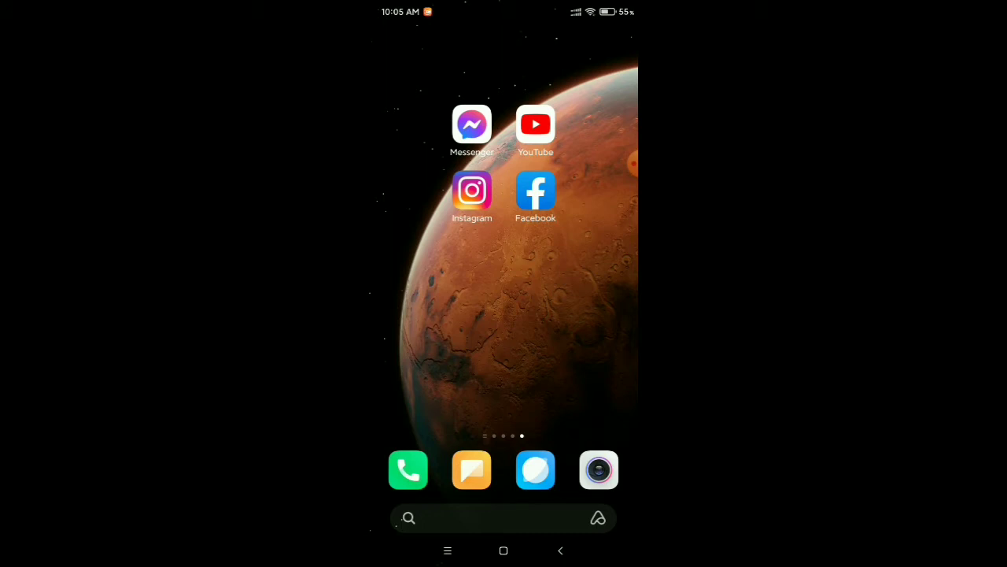
Step: Reopen Facebook and start a fresh, empty post from 'What's on your mind?'
click(535, 190)
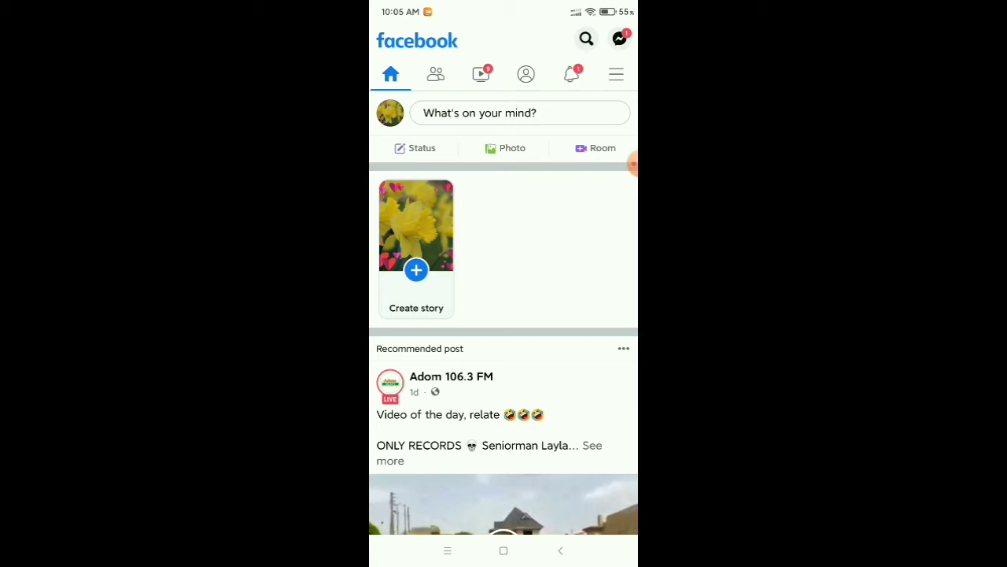
click(520, 113)
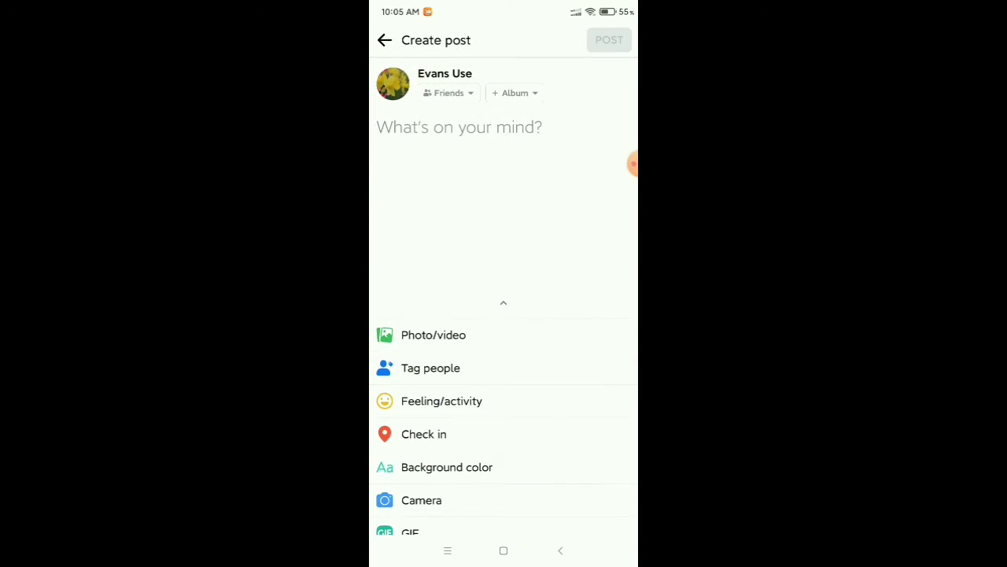
Step: Write a post reading 'Hi' and back out to keep it as a draft
click(459, 126)
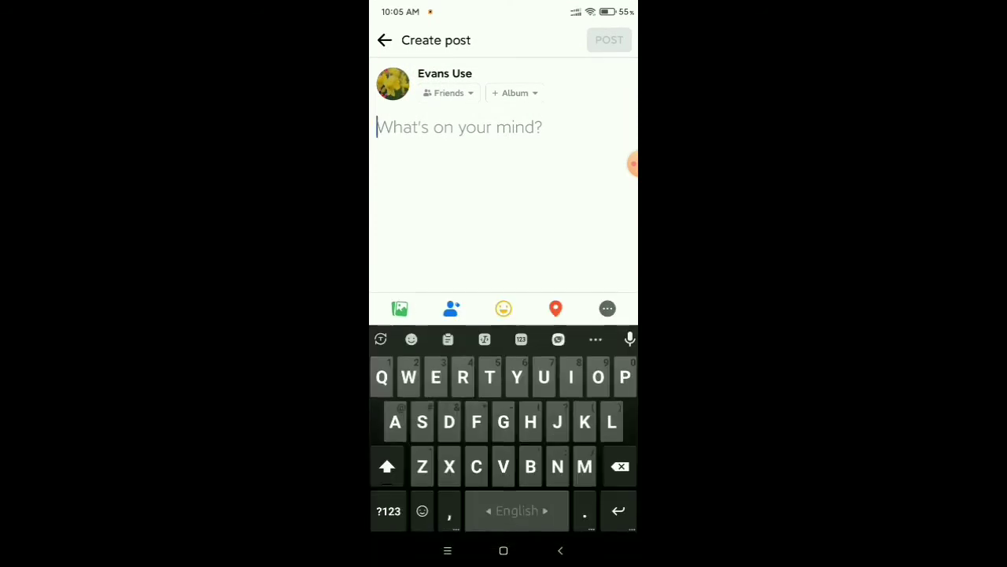
text(Hi)
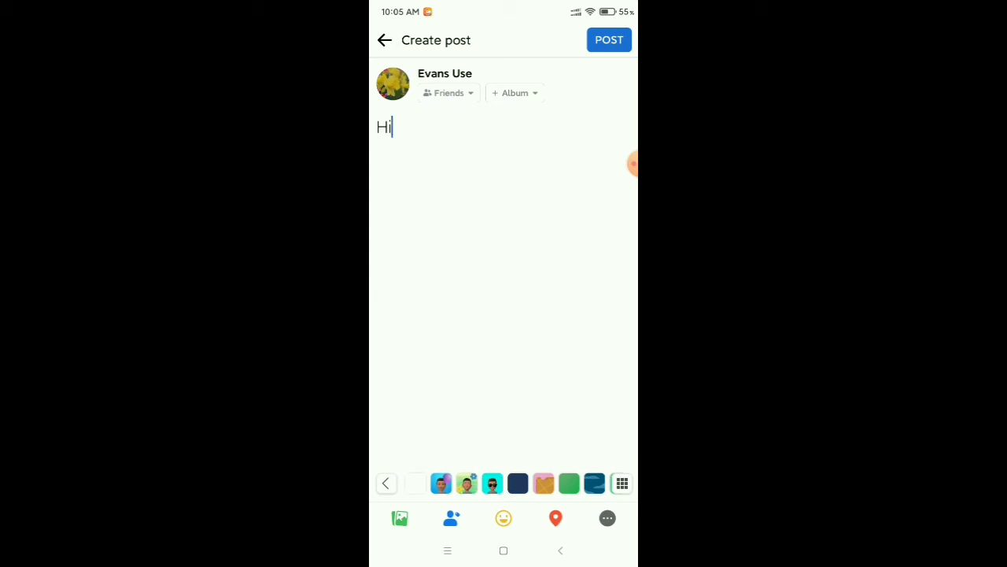
click(384, 41)
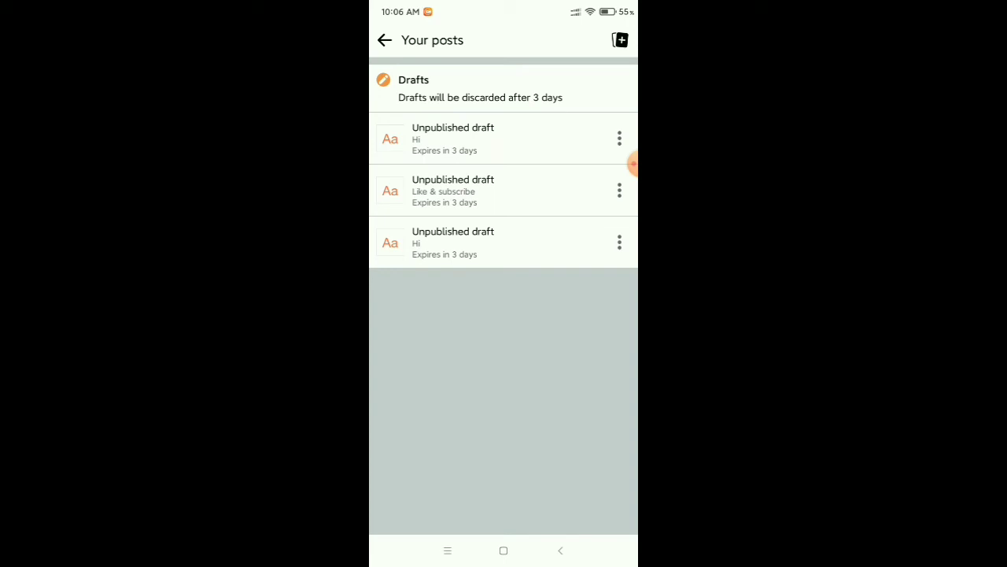
click(454, 190)
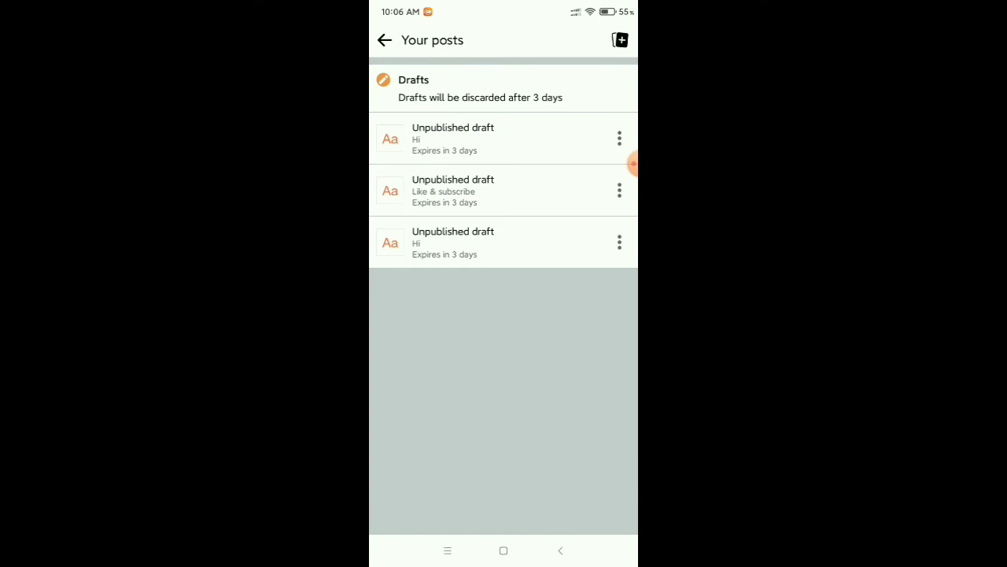
click(454, 139)
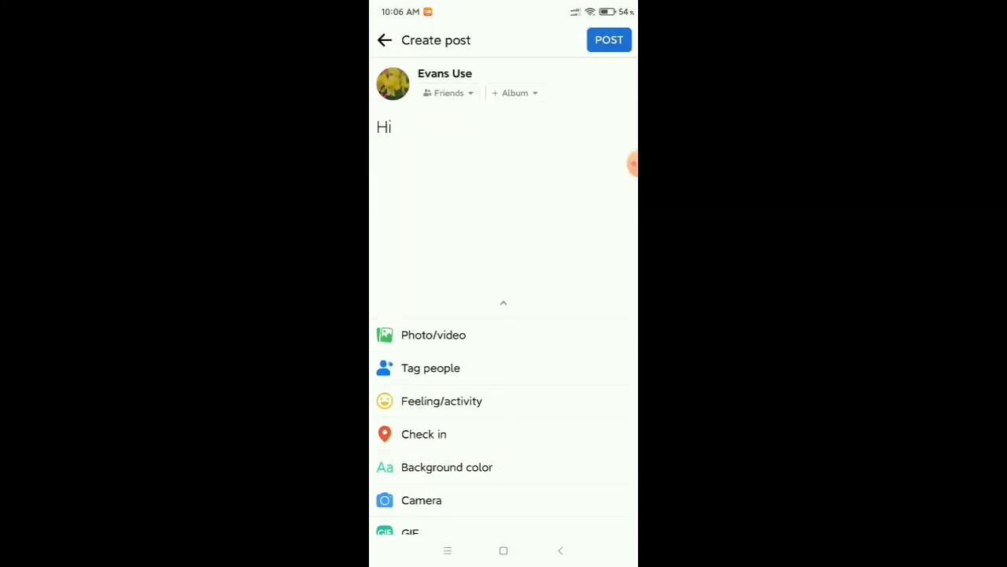
click(384, 41)
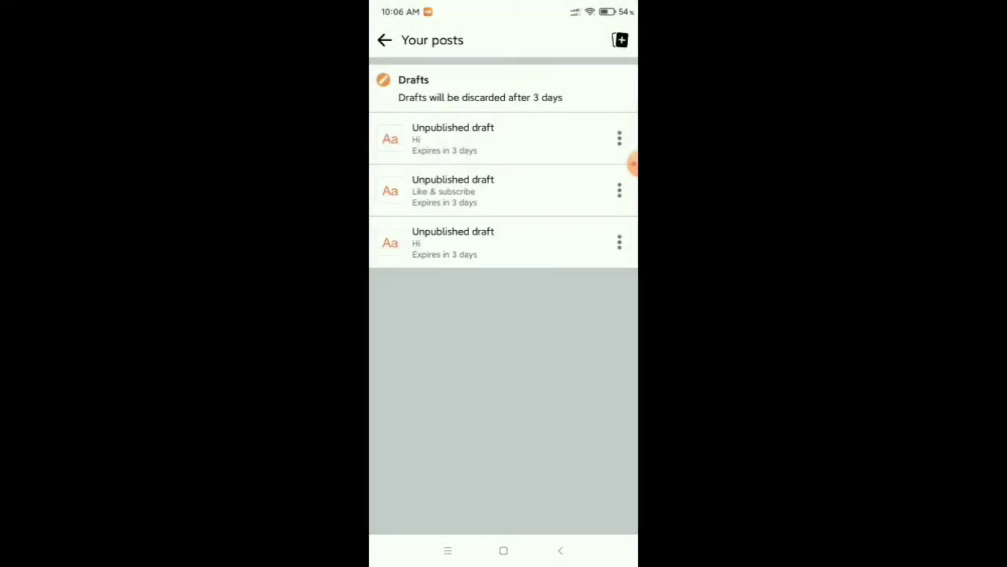